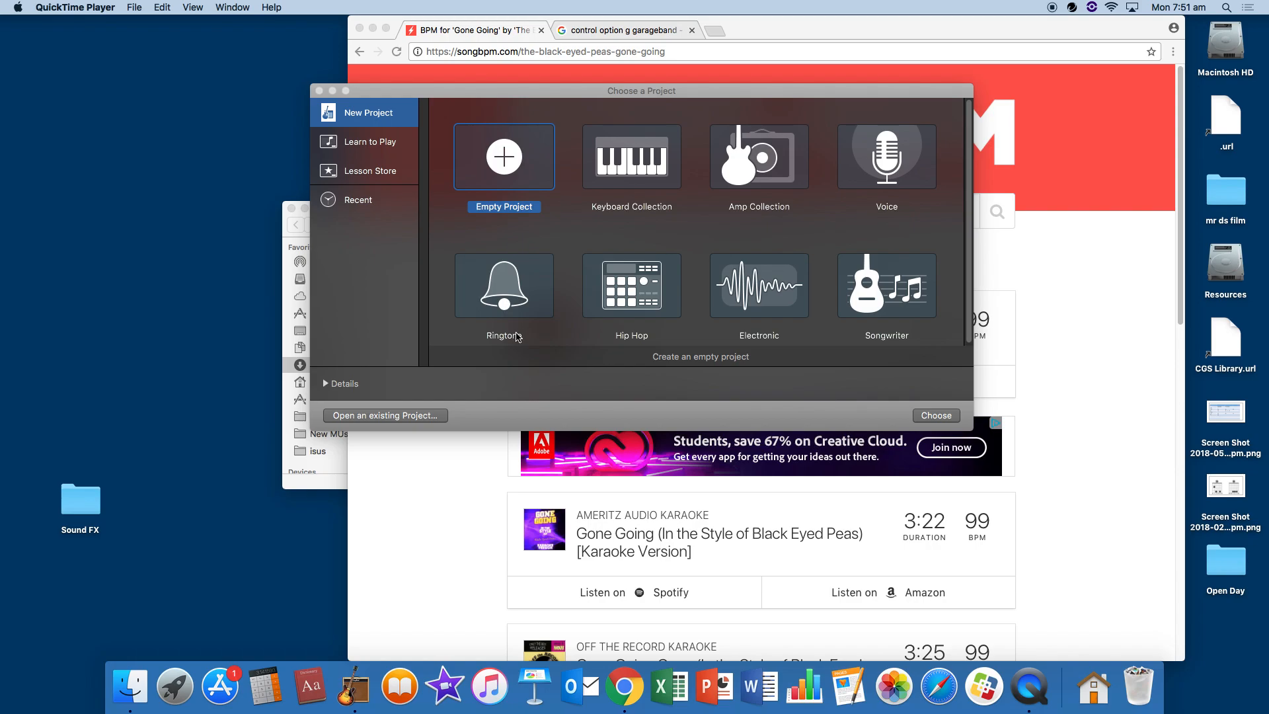
mouse_move(763, 320)
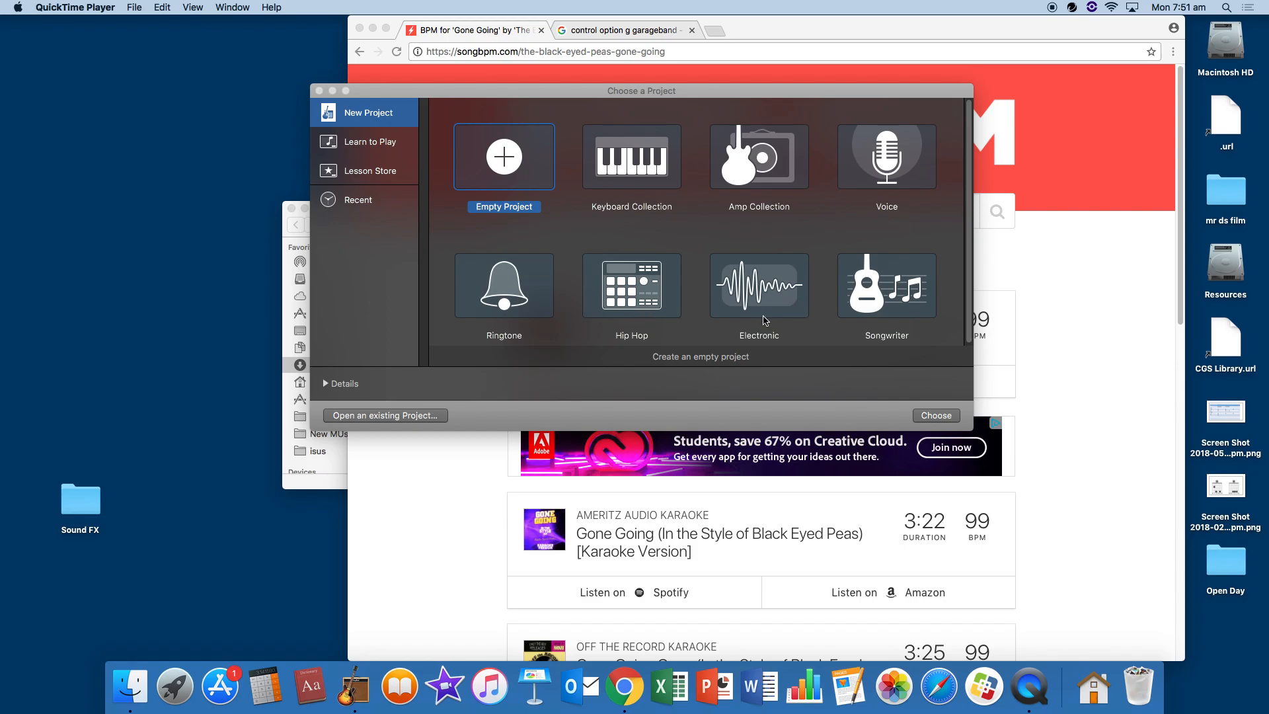
mouse_move(1087, 308)
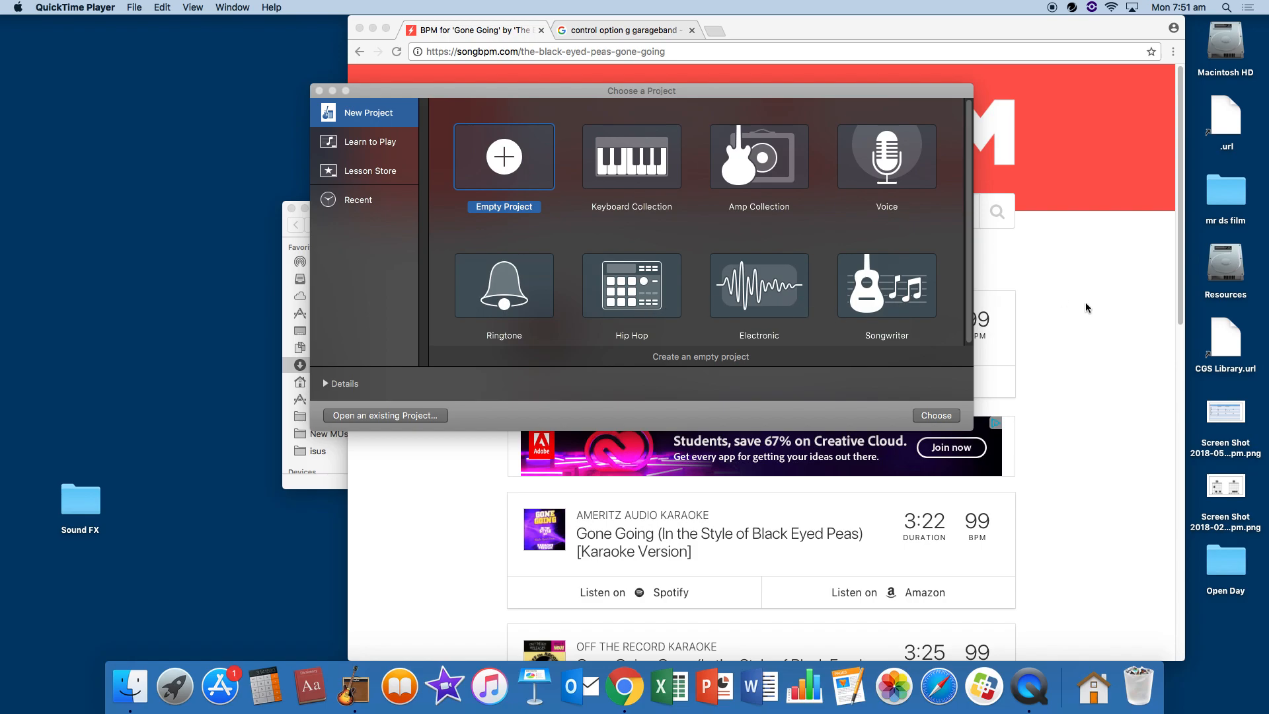
mouse_move(1080, 342)
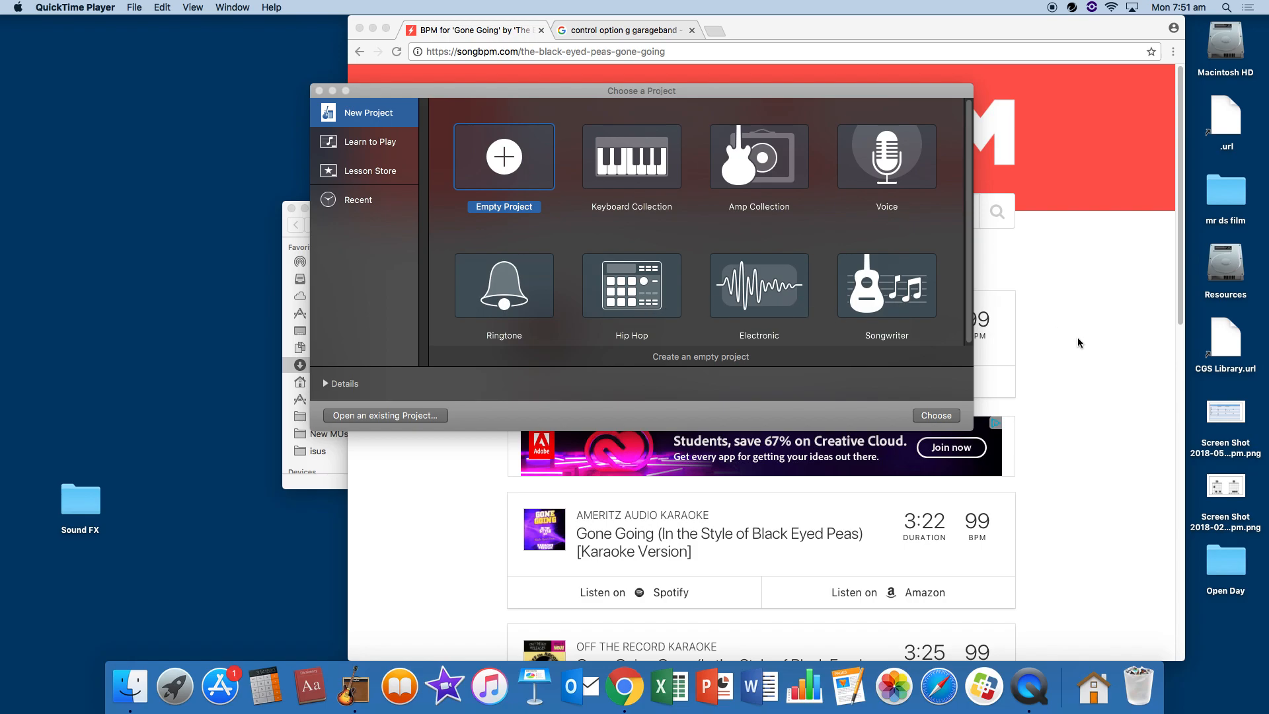
mouse_move(1099, 335)
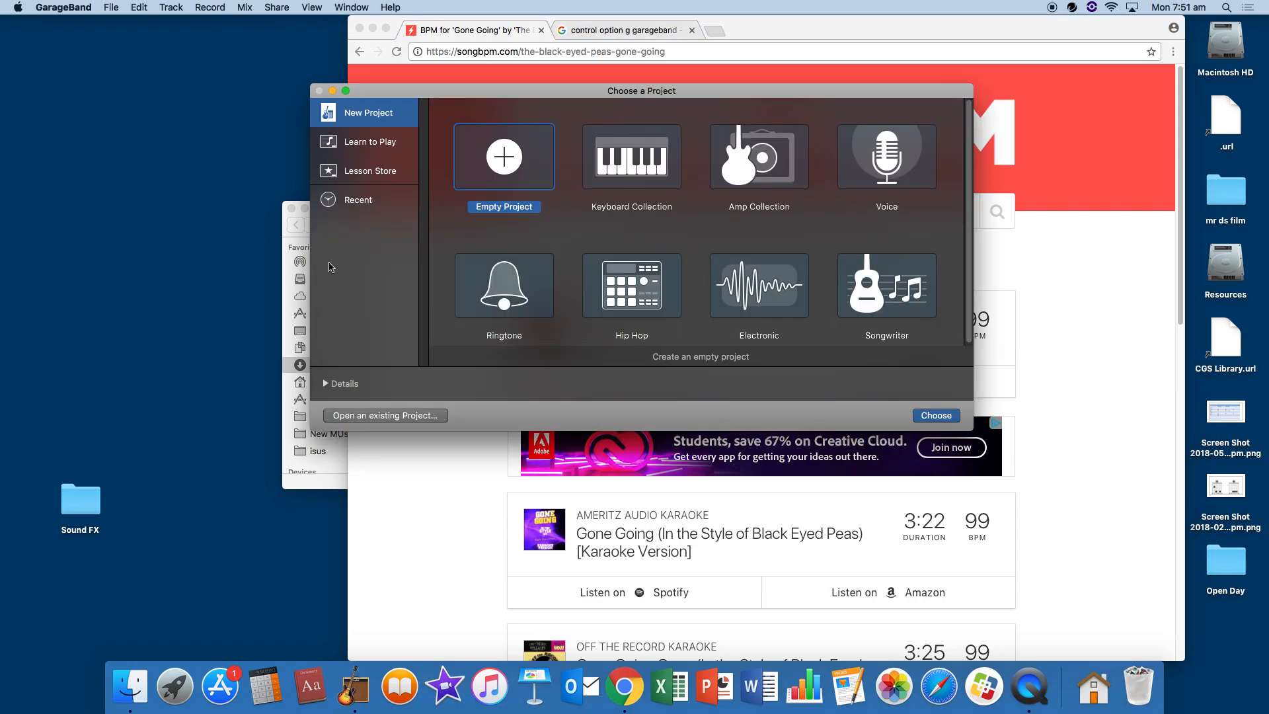
mouse_move(527, 144)
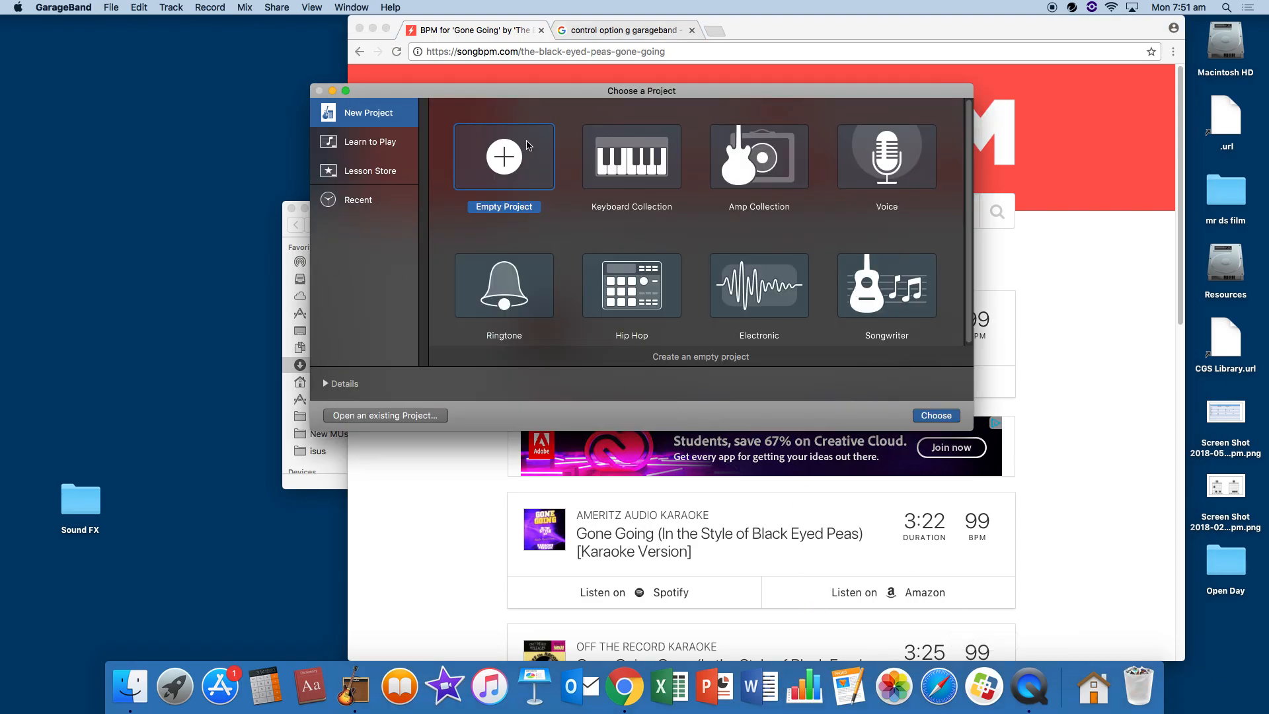
mouse_move(939, 420)
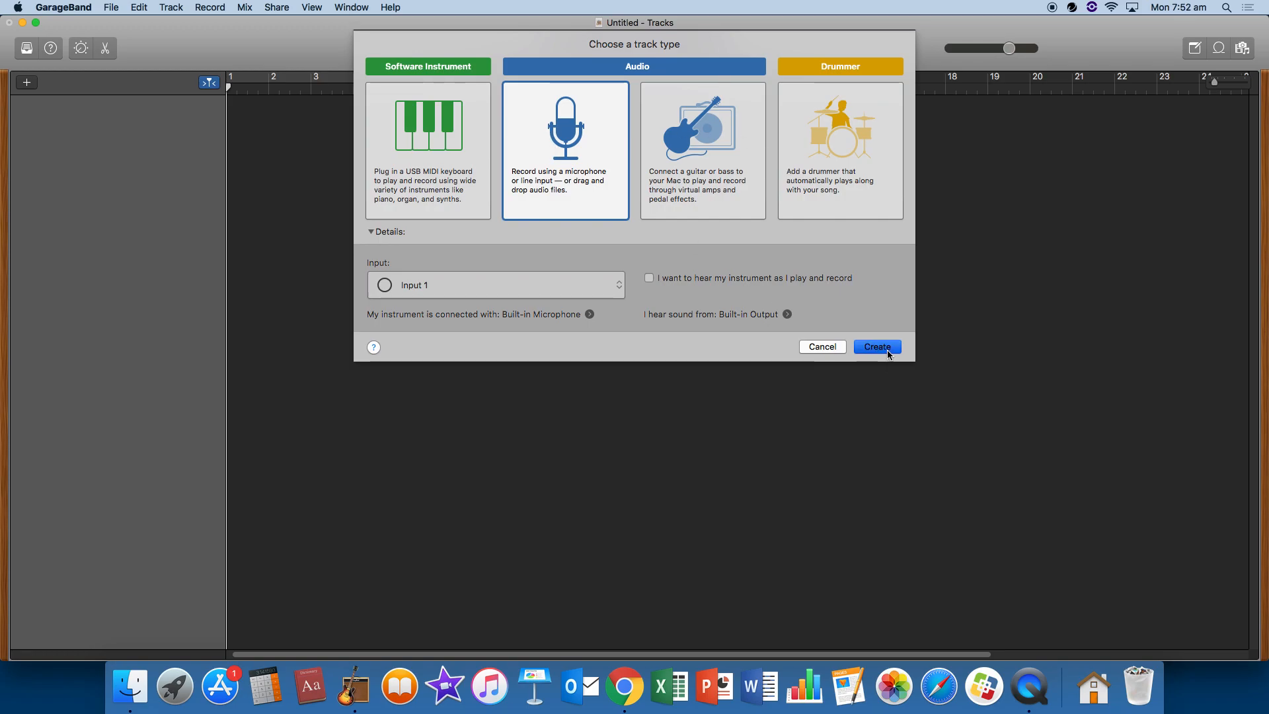
Step: Create the empty project with a single Audio track for microphone recording
click(876, 346)
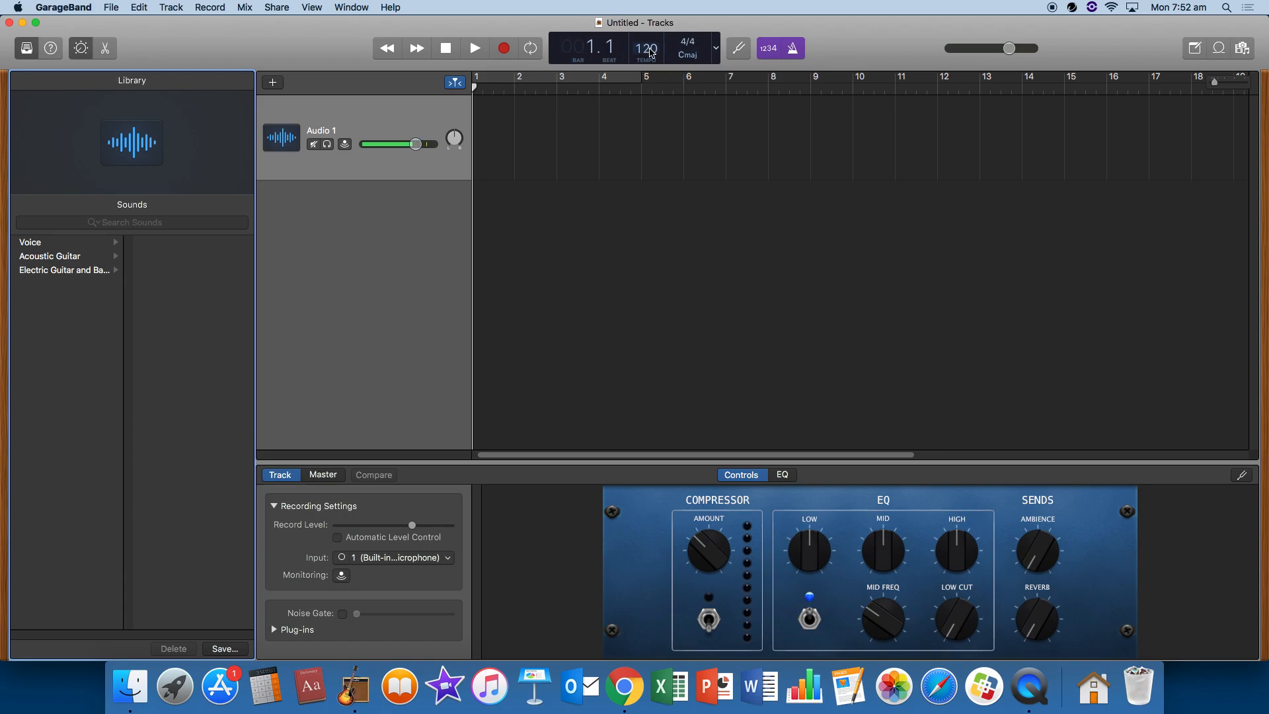
Step: Select the 120 BPM tempo display in the LCD to edit it
click(645, 49)
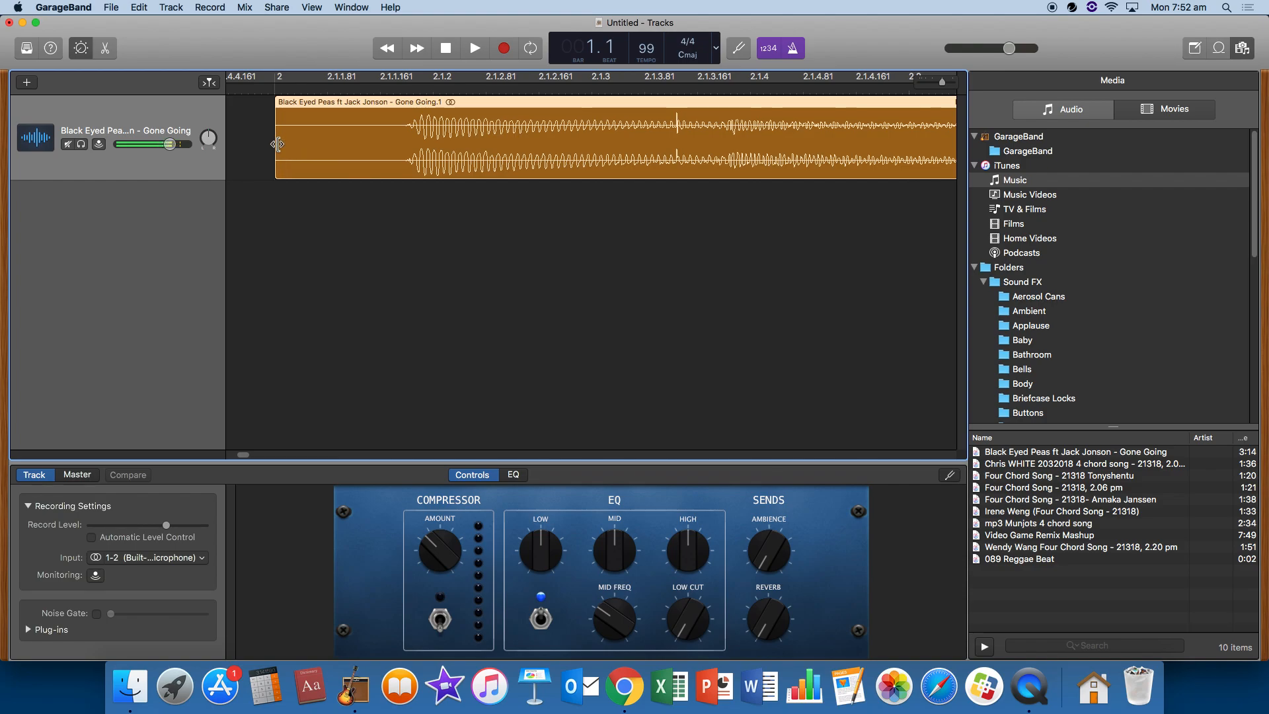
Step: Drop 'Gone Going' onto the track at bar 1, play it, and lower the track volume
drag(277, 144, 404, 186)
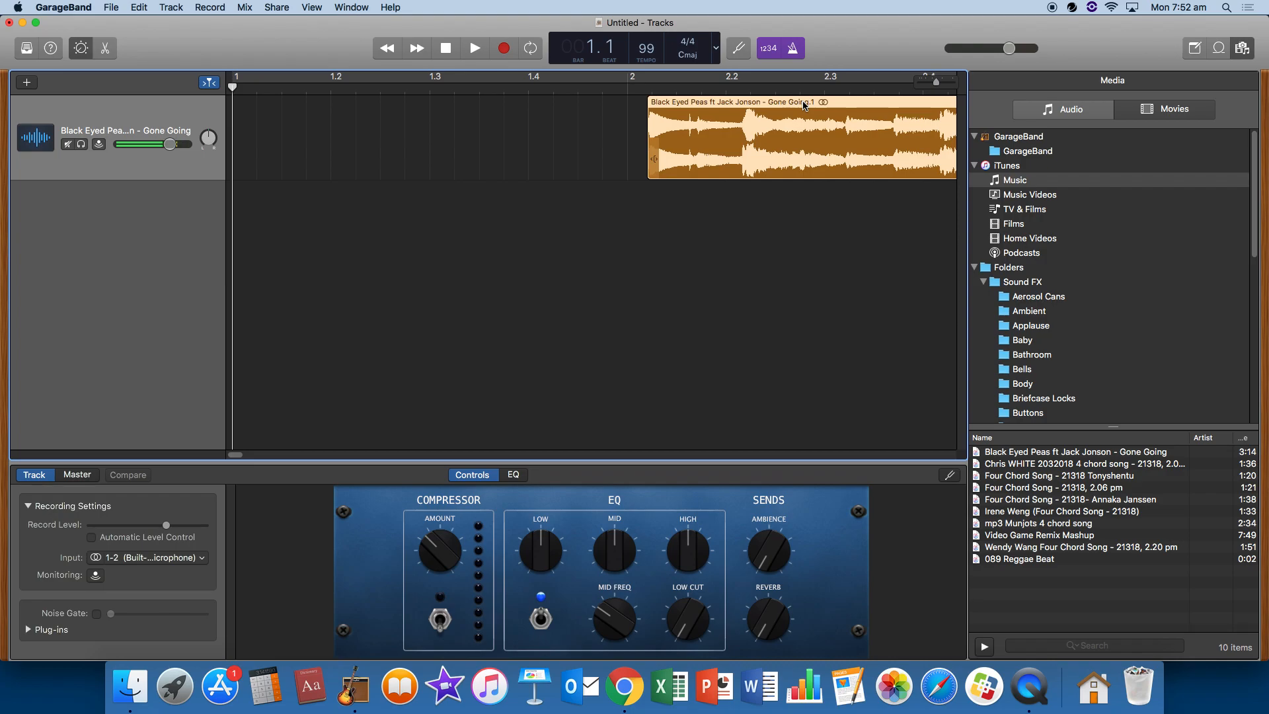
click(475, 48)
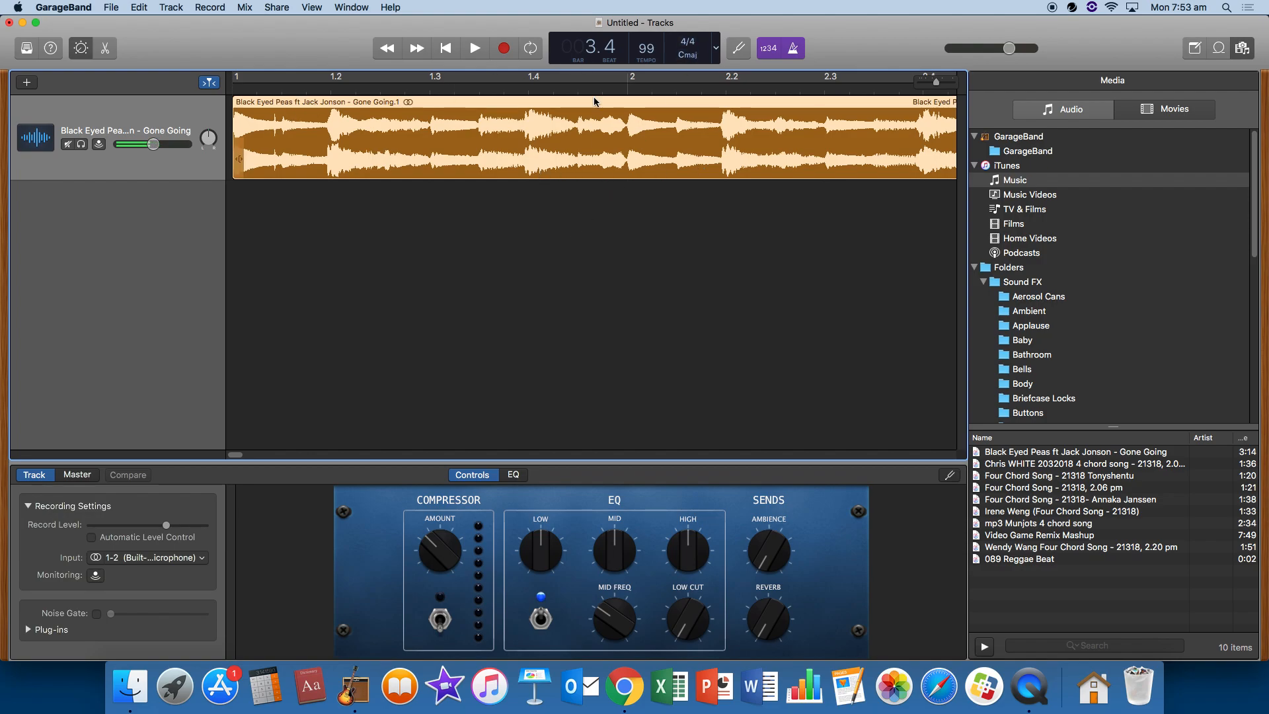
mouse_move(815, 42)
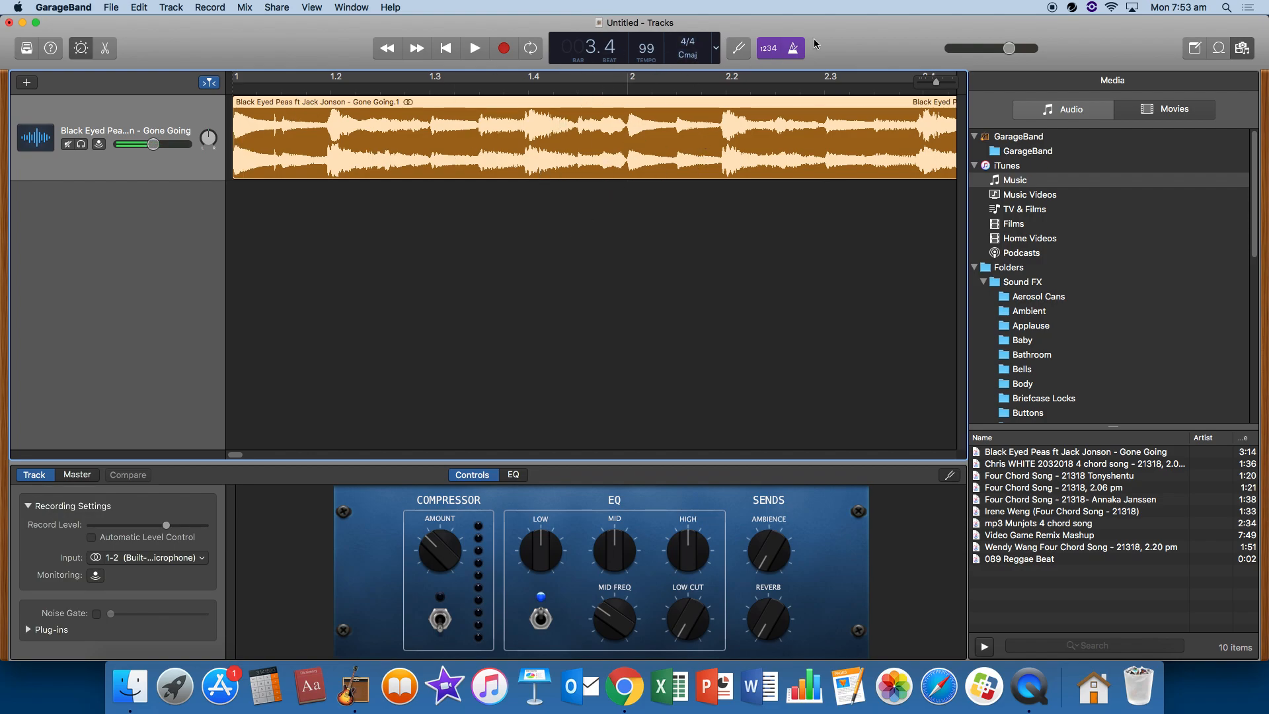
click(473, 48)
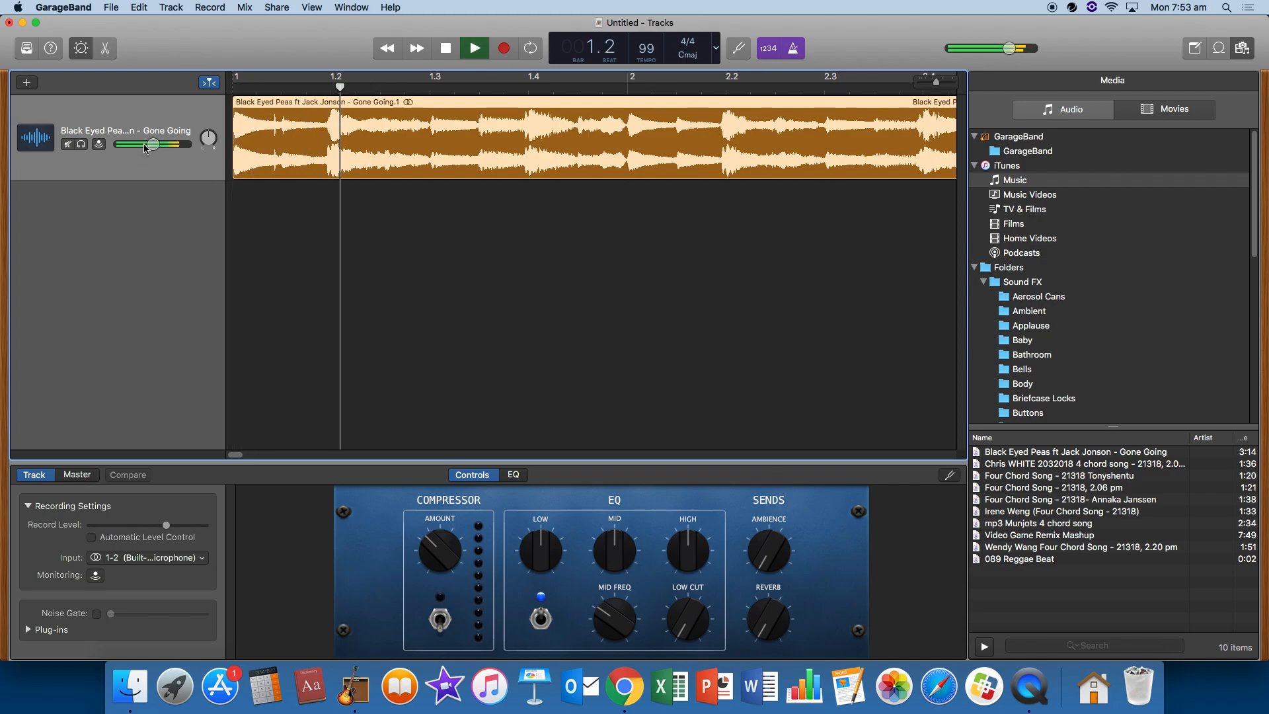
drag(150, 144, 144, 144)
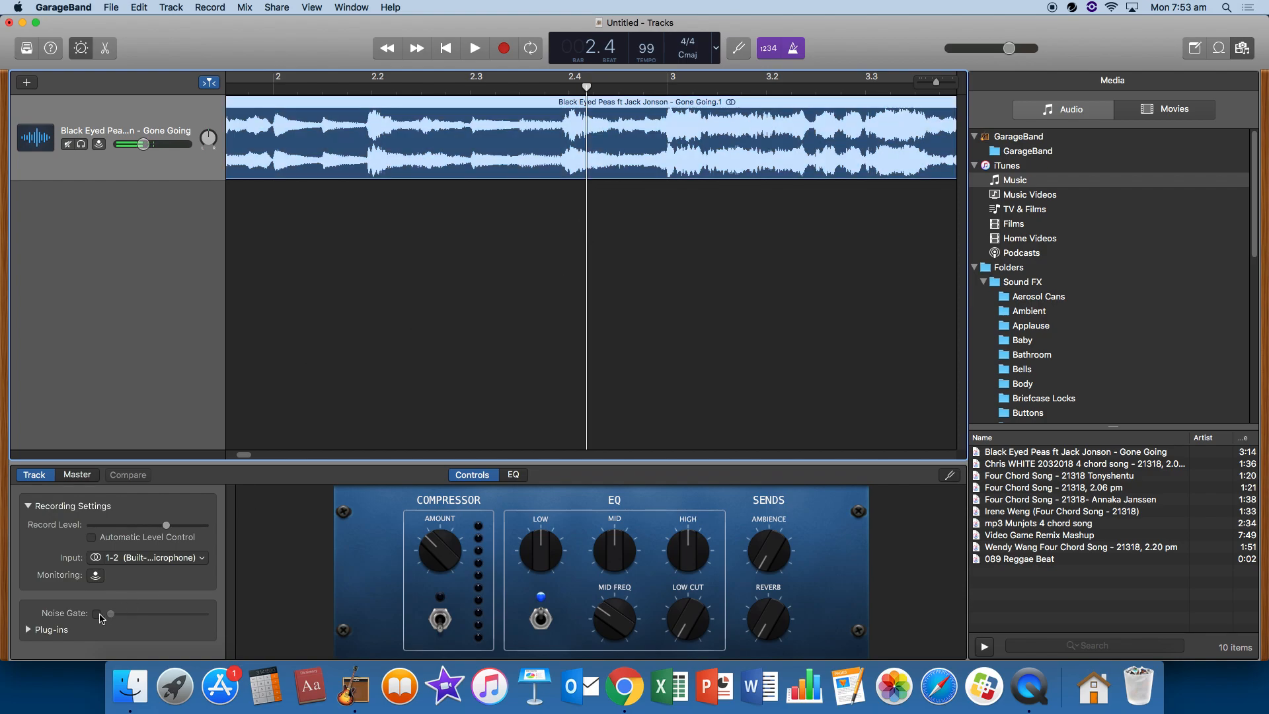
mouse_move(769, 153)
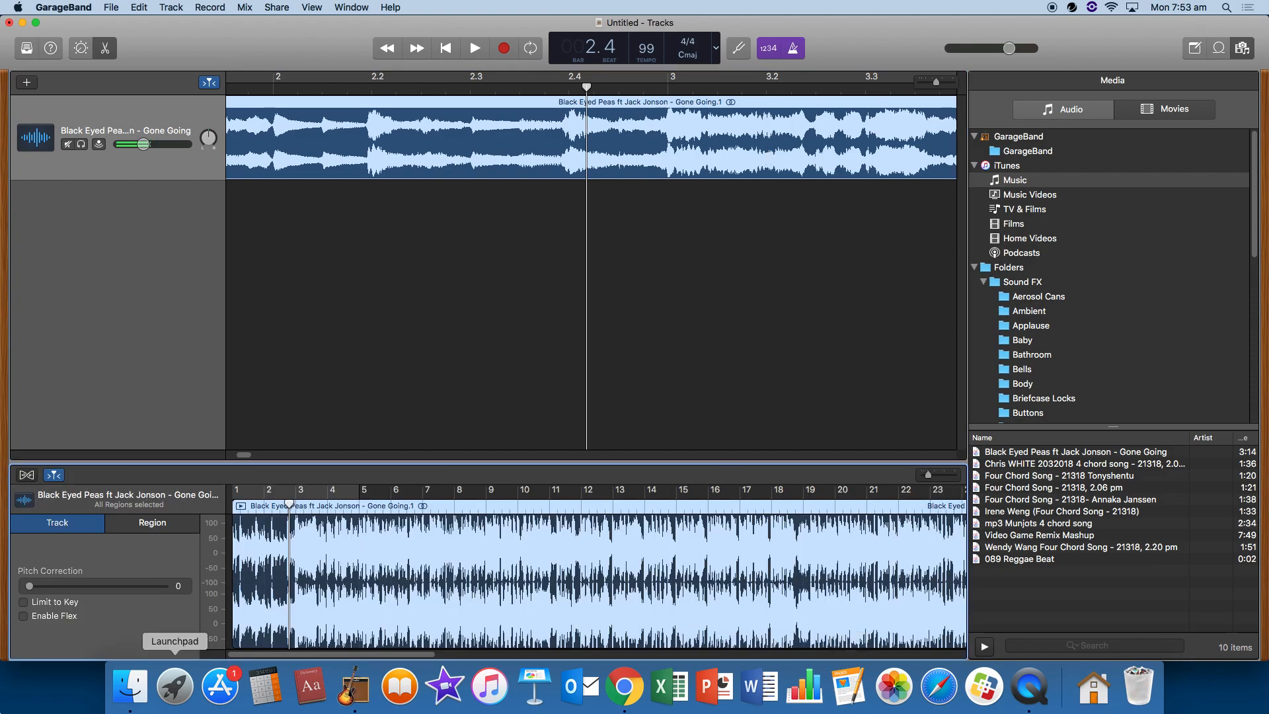
mouse_move(165, 492)
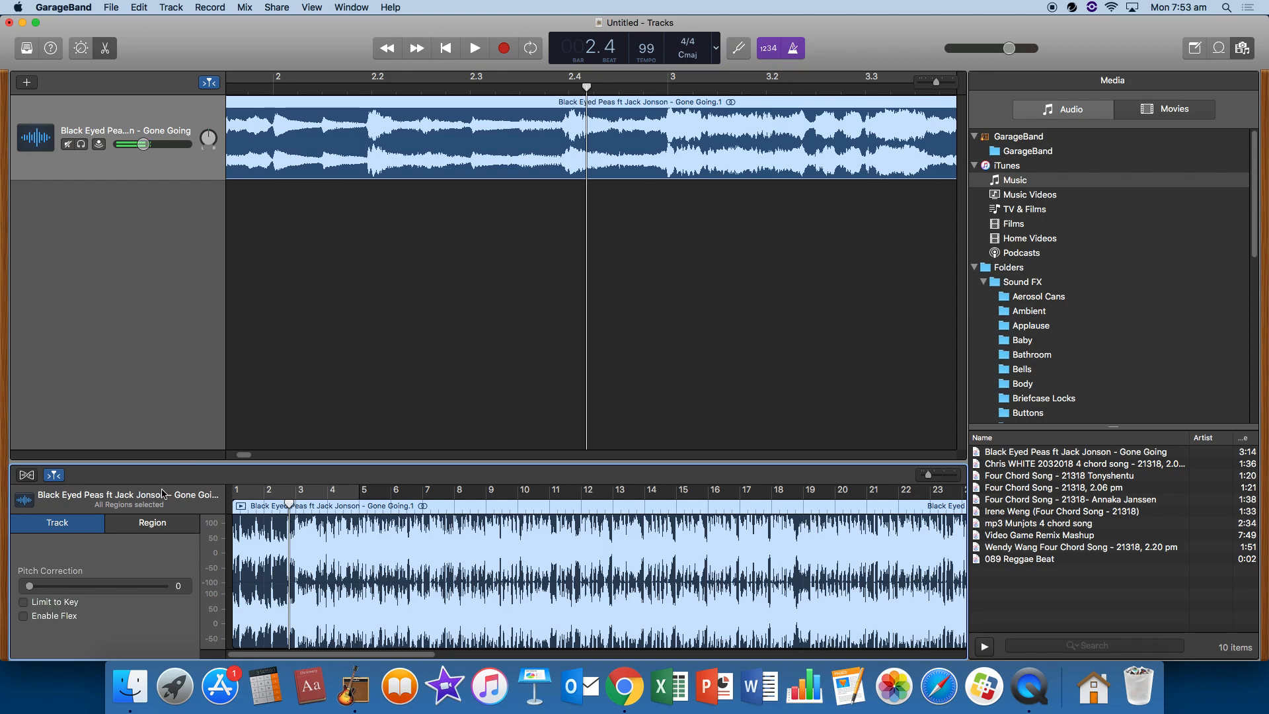
Step: Enable Follow Tempo & Pitch on the Gone Going region, audition at 120 BPM, then restore 99 BPM
click(152, 523)
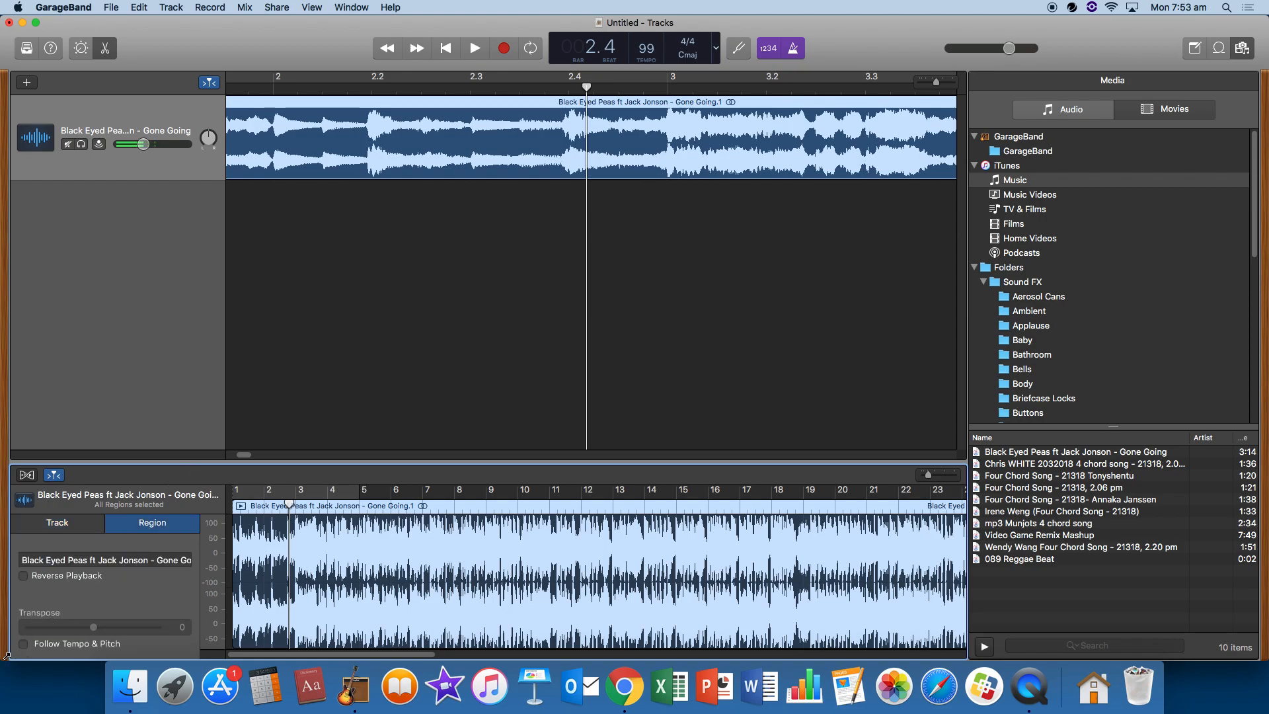
click(23, 643)
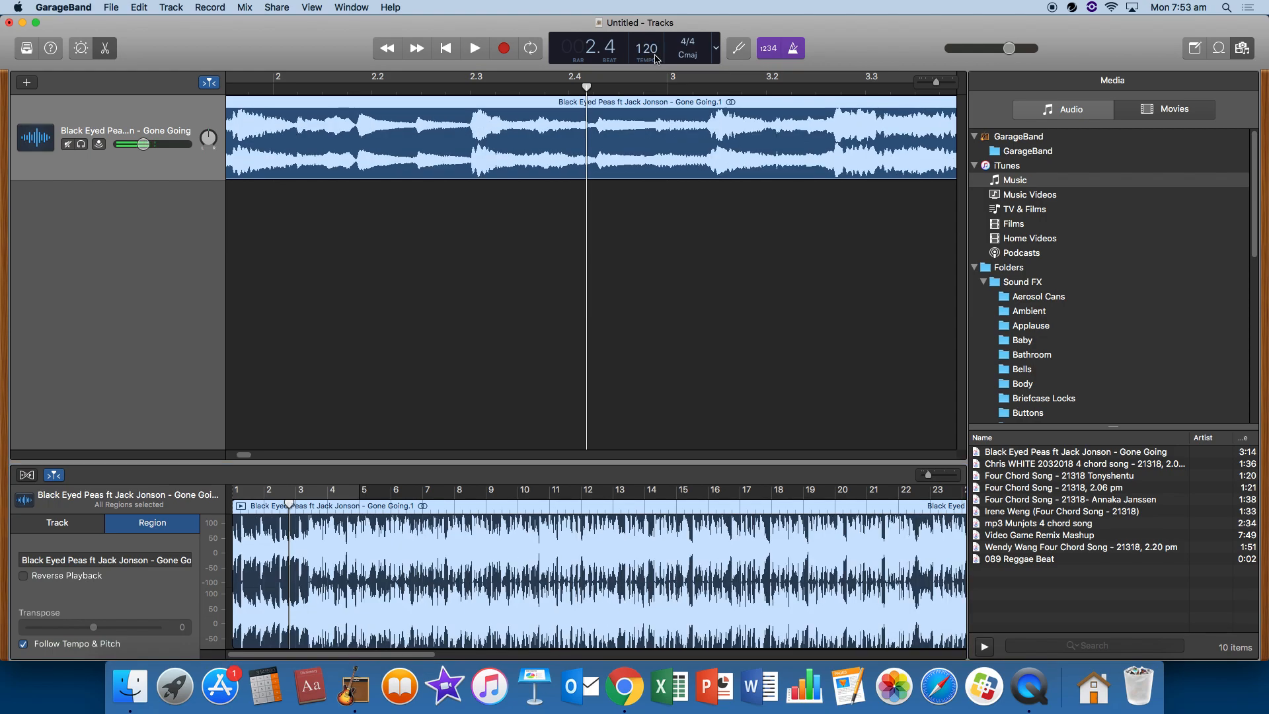
click(444, 48)
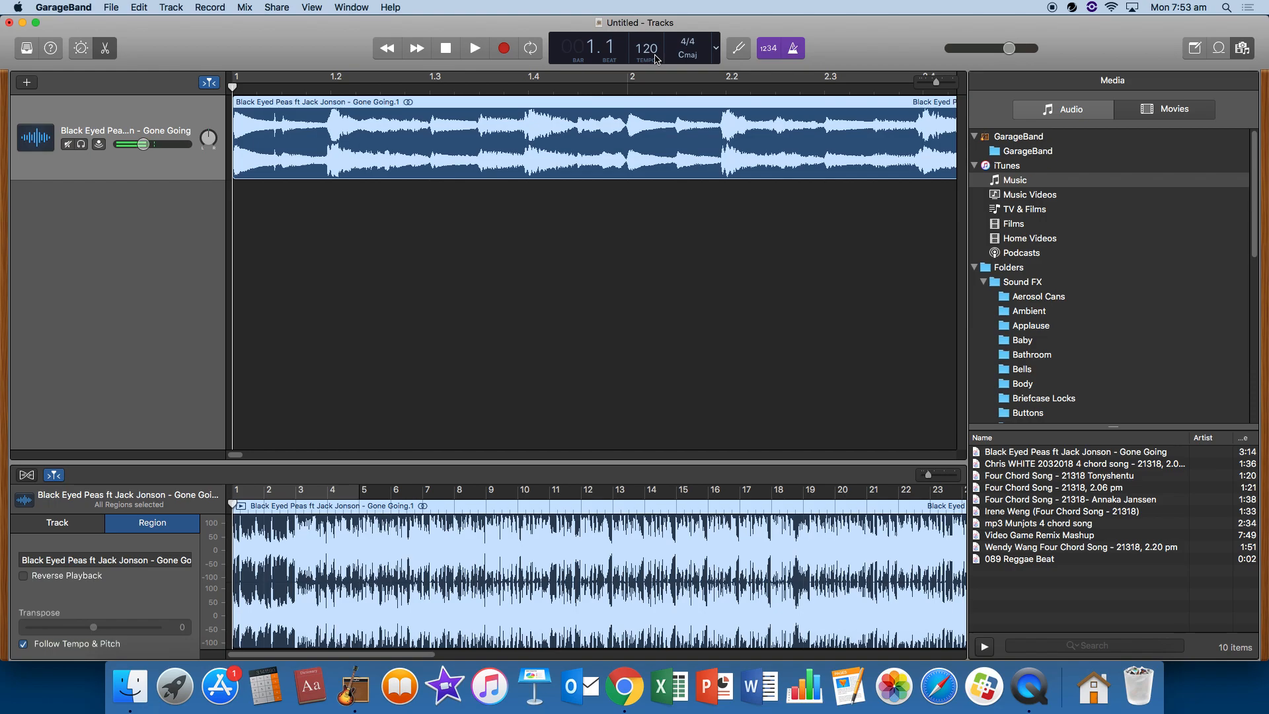
click(474, 49)
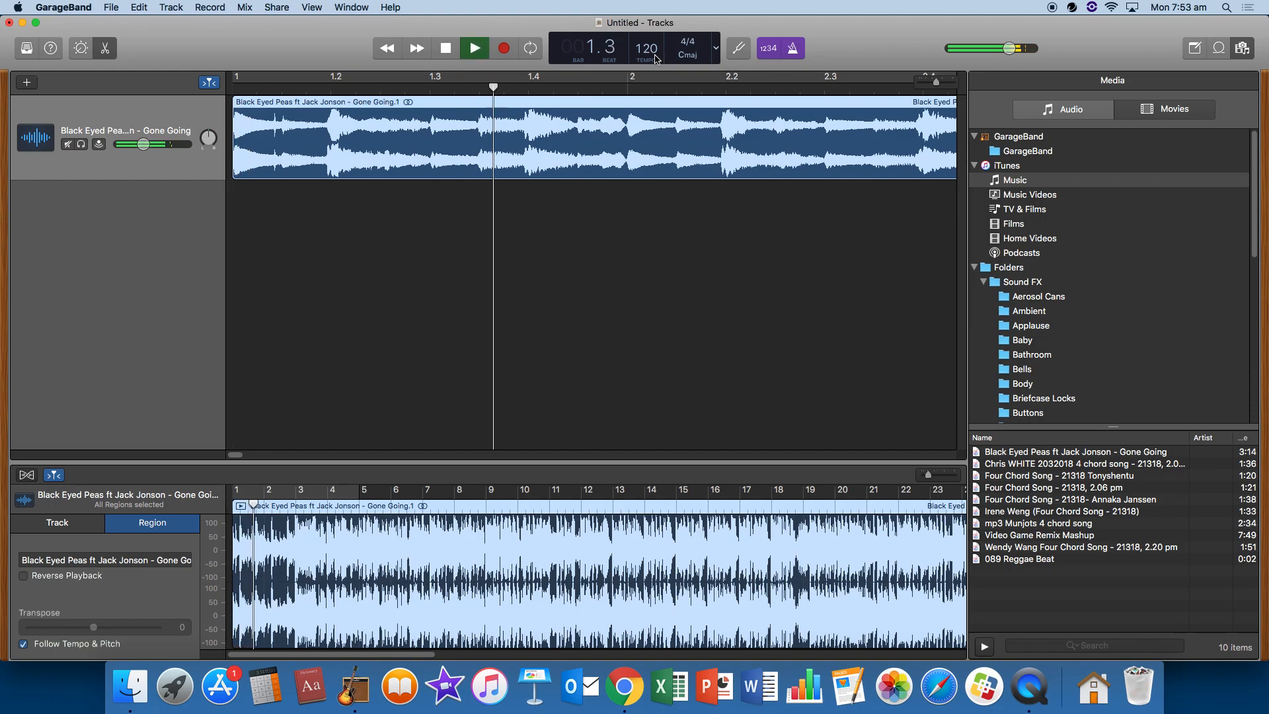
click(474, 48)
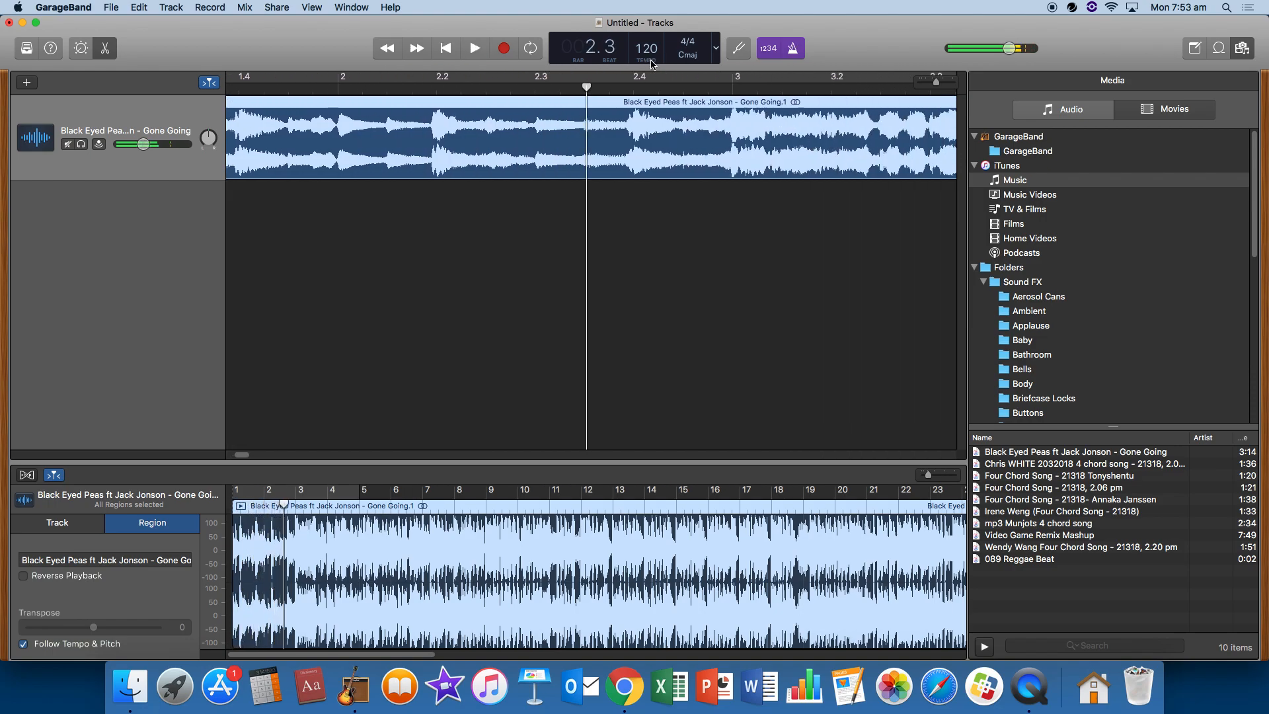
click(645, 48)
text(99)
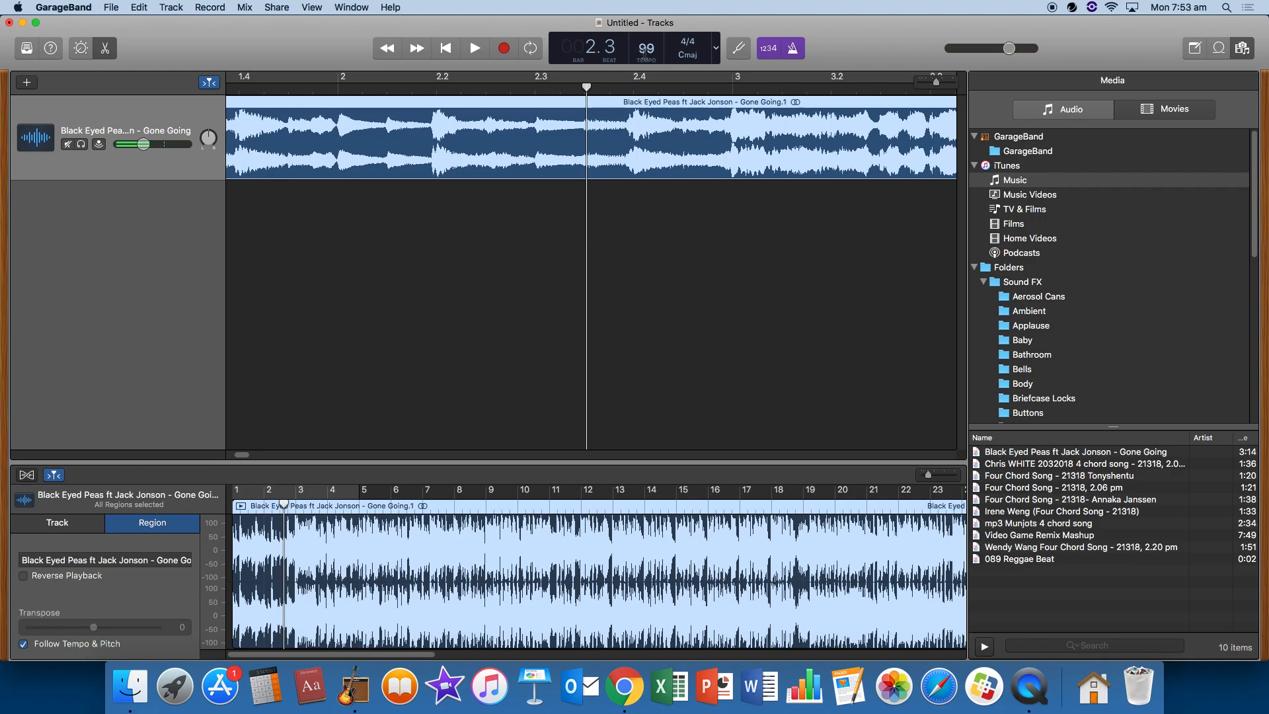
click(169, 7)
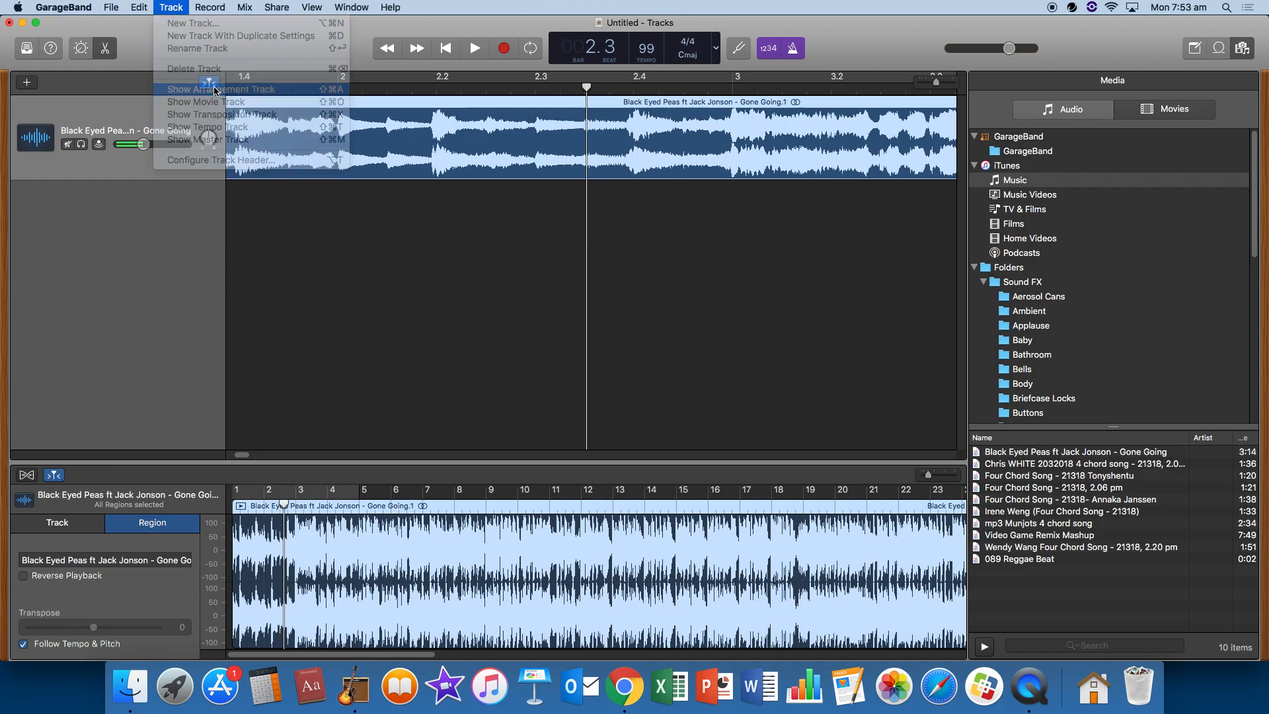
Step: Show the Arrangement track and add an Intro section covering roughly bars 1–9
click(220, 90)
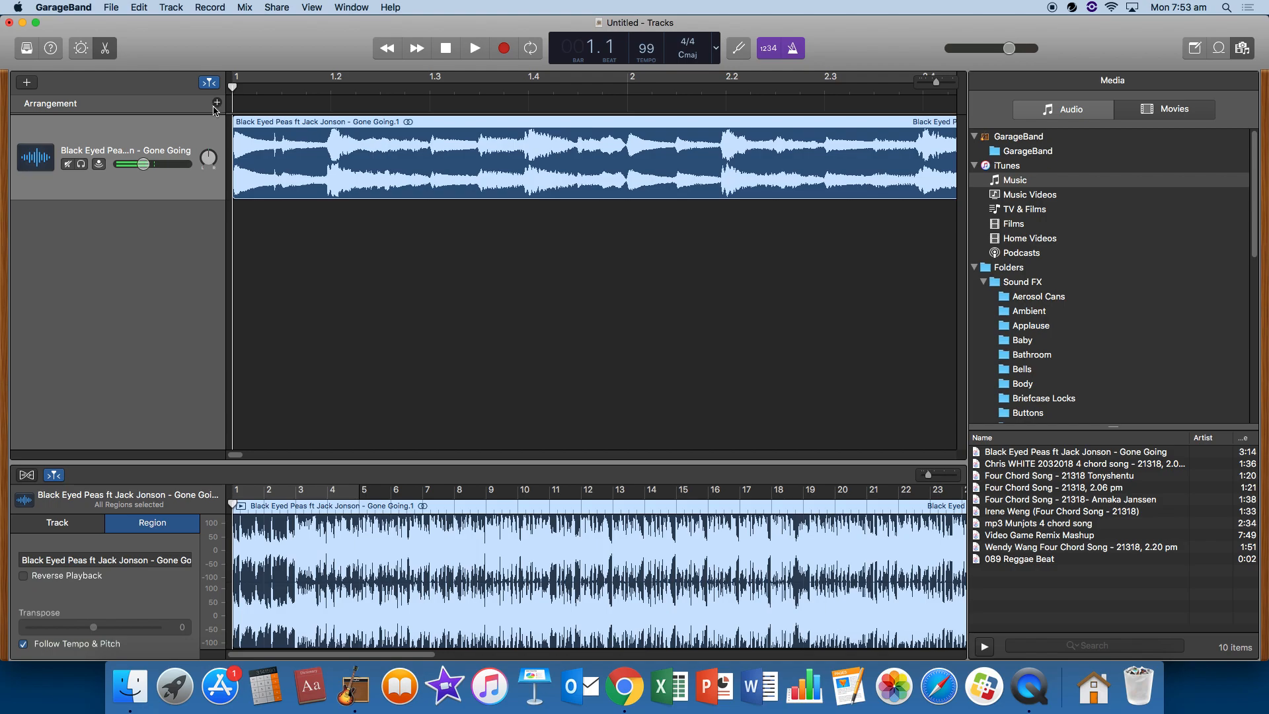
click(474, 48)
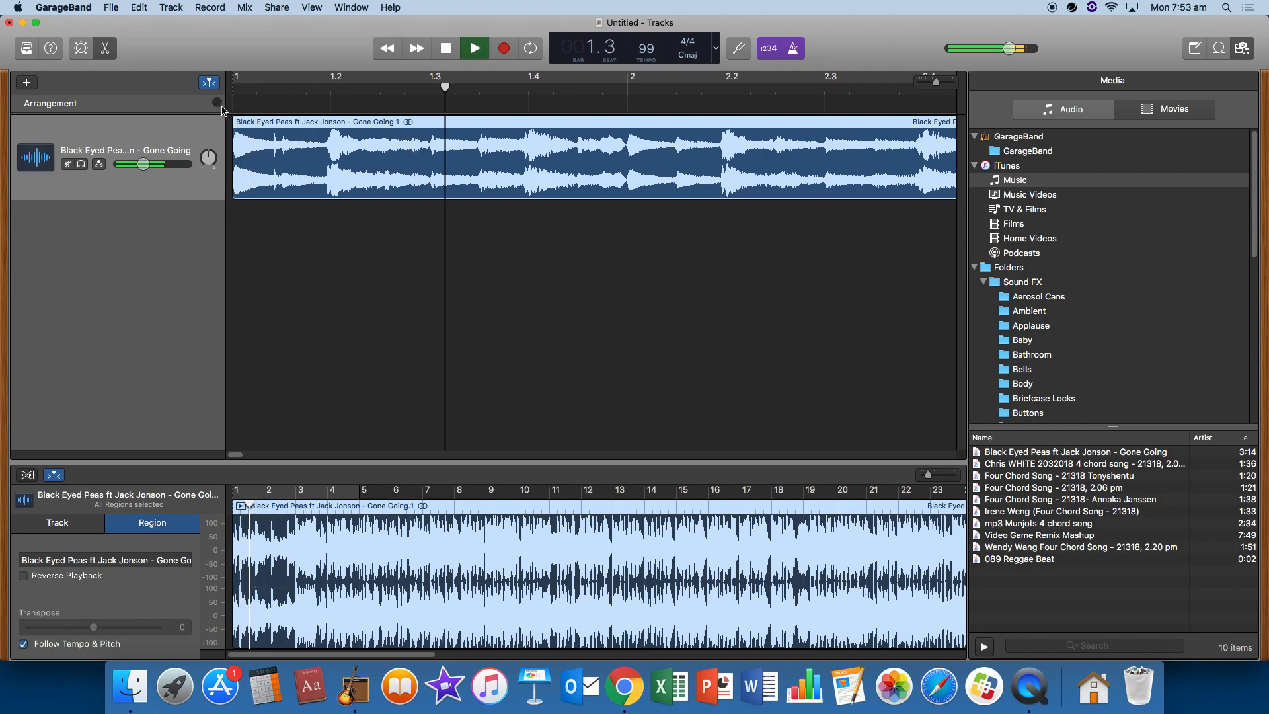
click(473, 48)
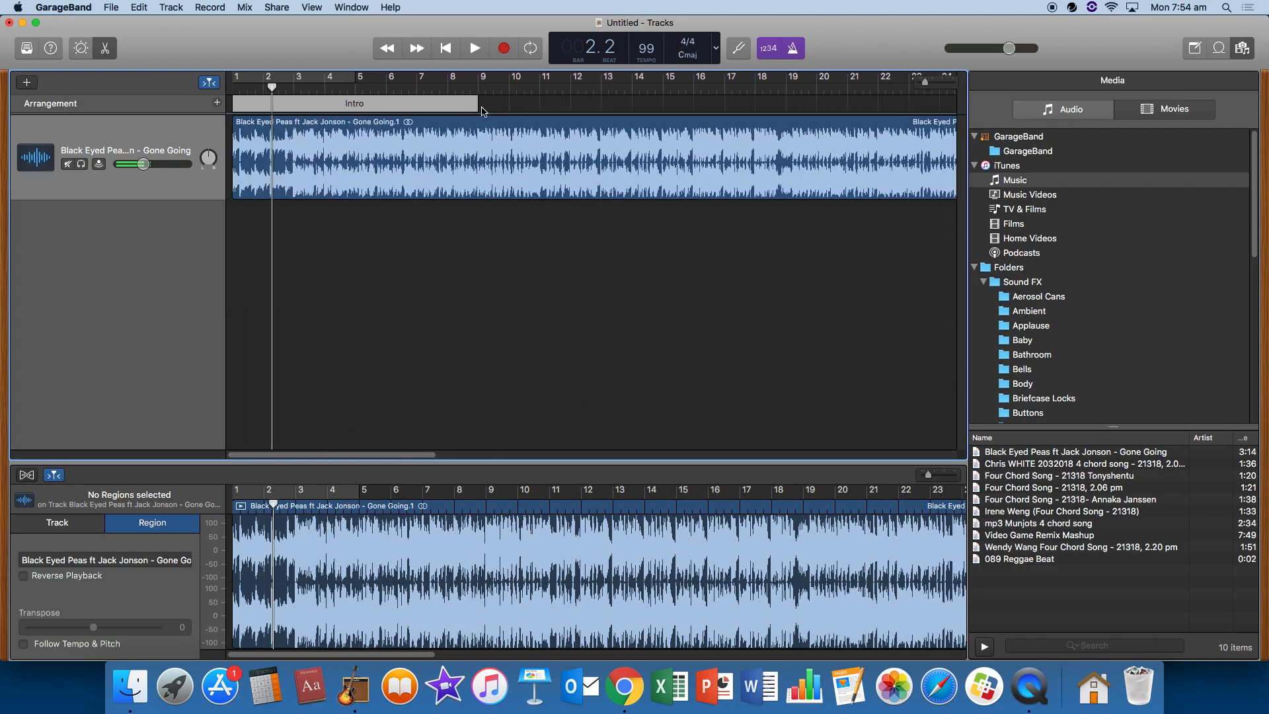
mouse_move(477, 103)
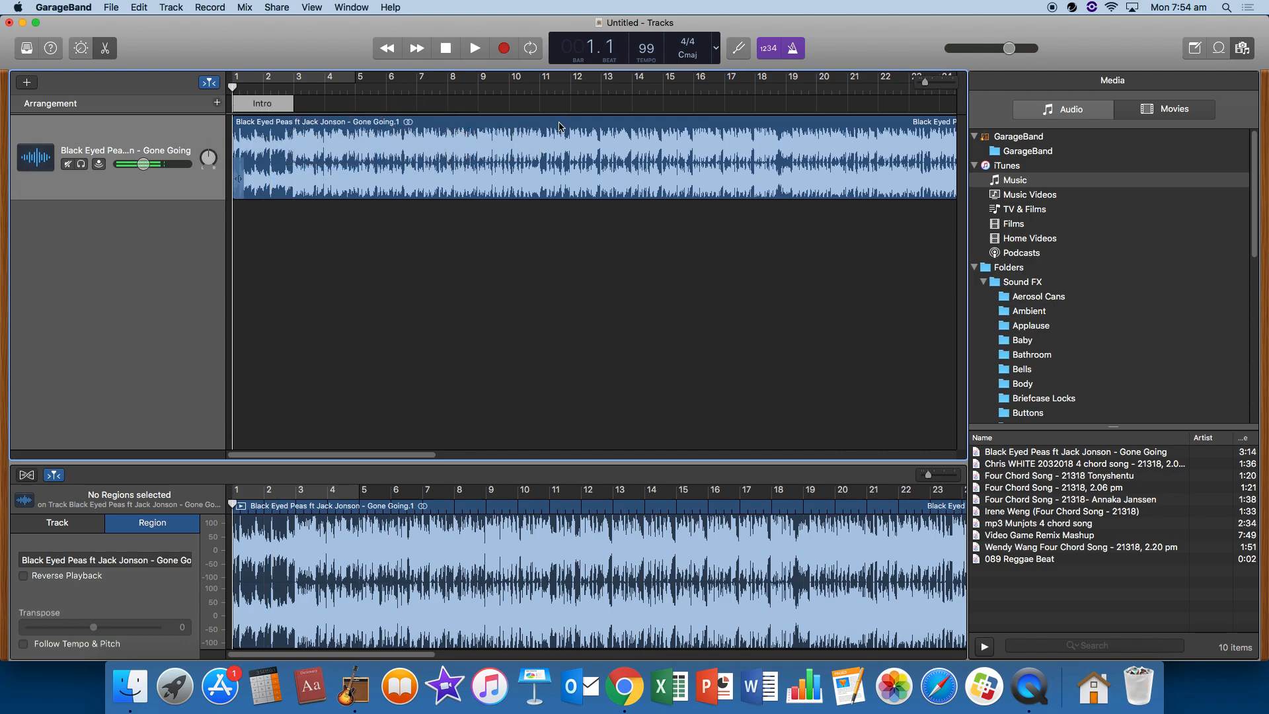
Step: Add a Verse section after the shortened Intro, running to about bar 11, while playing
click(474, 48)
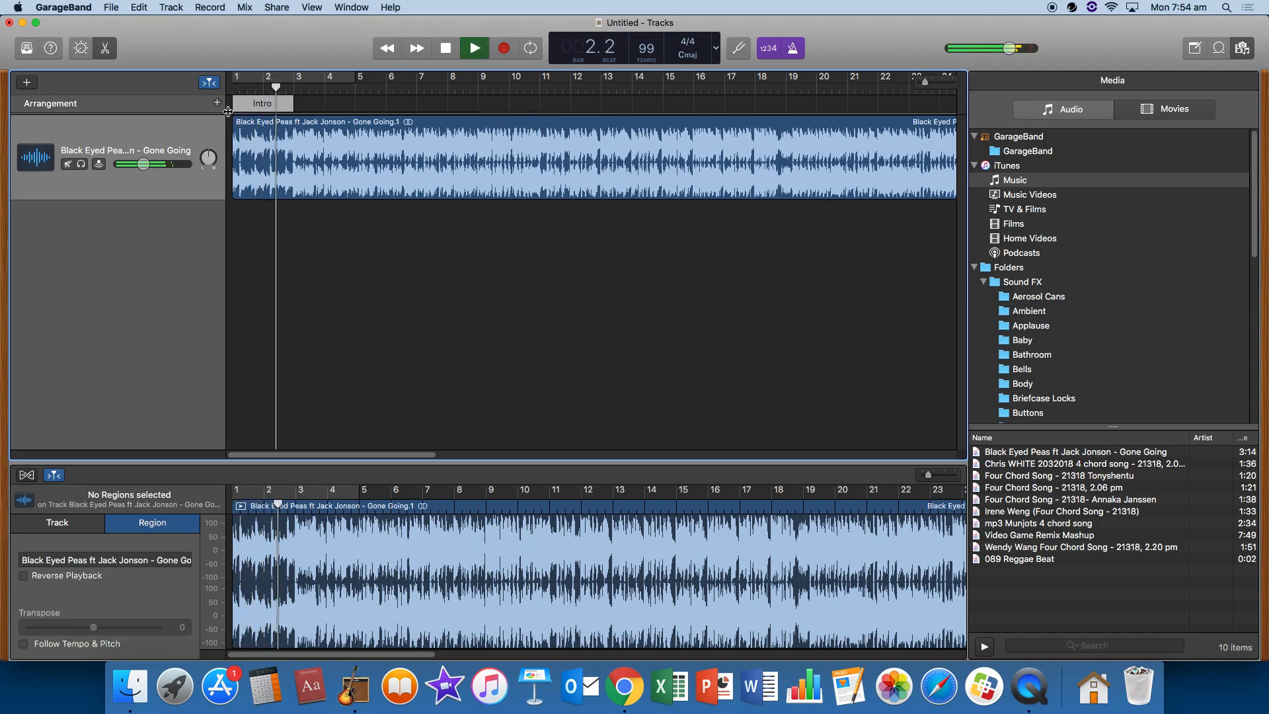
click(217, 103)
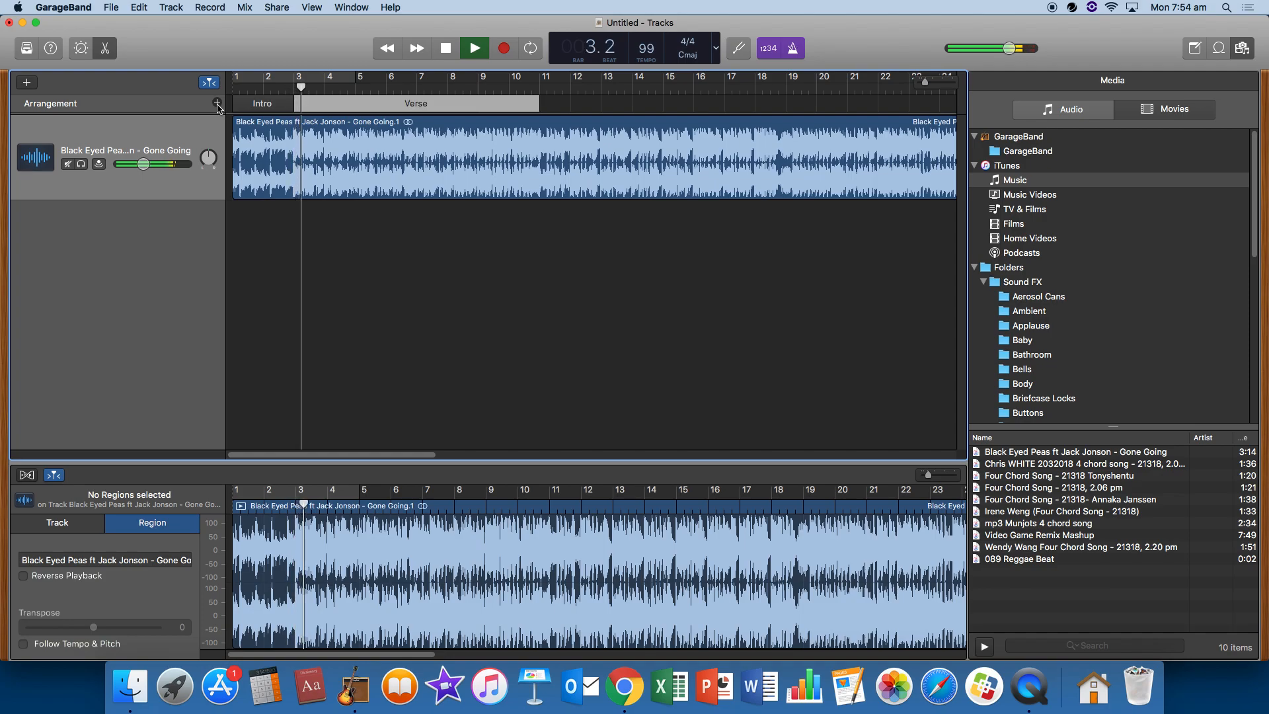
click(473, 48)
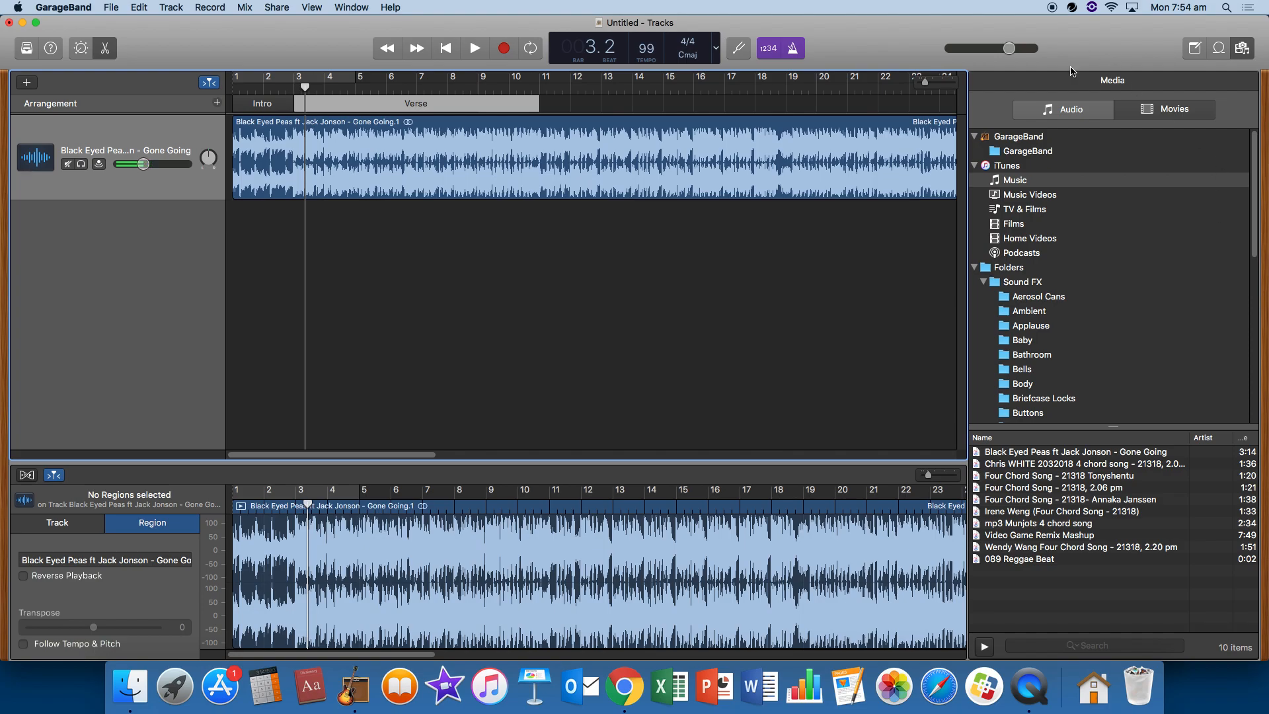
mouse_move(1028, 686)
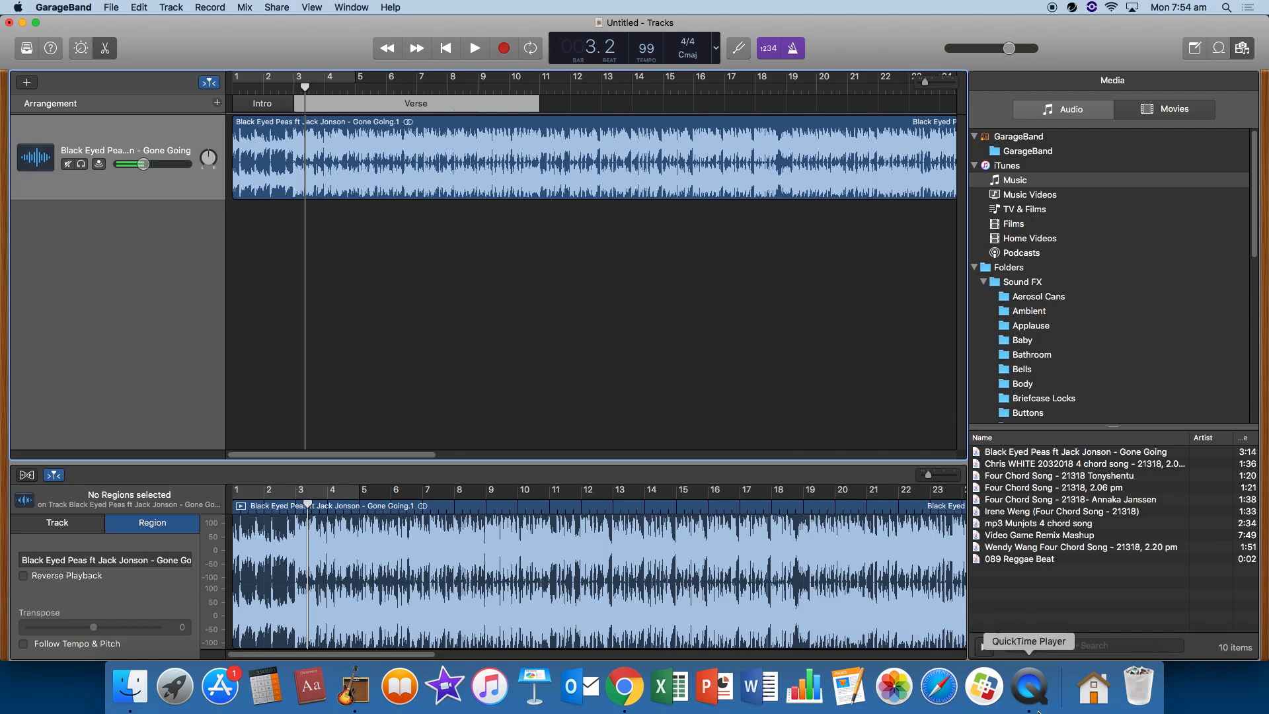